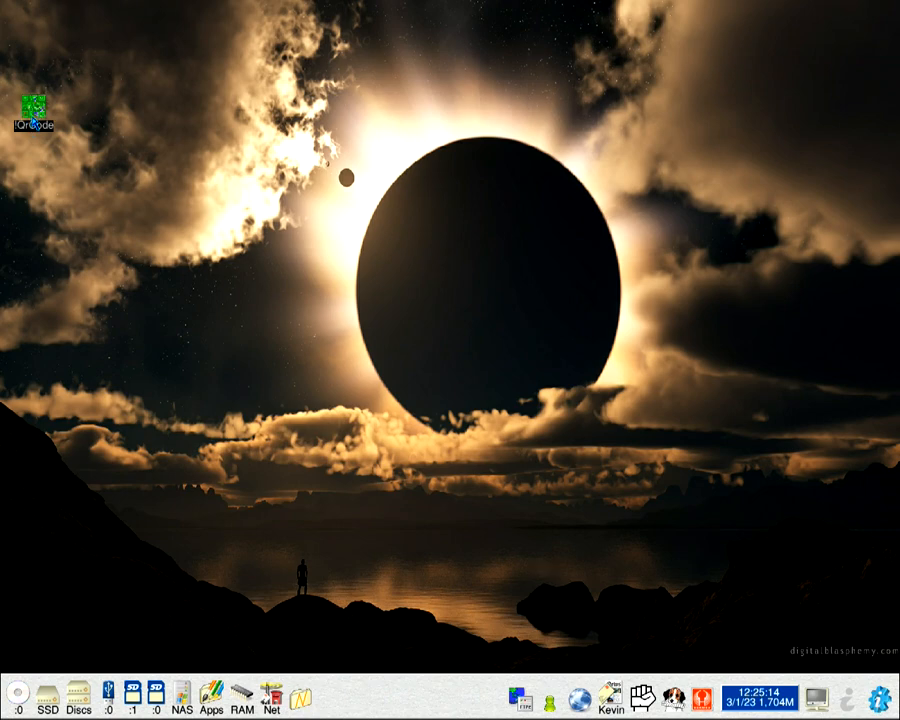
Step: Launch QRCode from the desktop and open its empty QR Display window from the icon bar
double_click(36, 108)
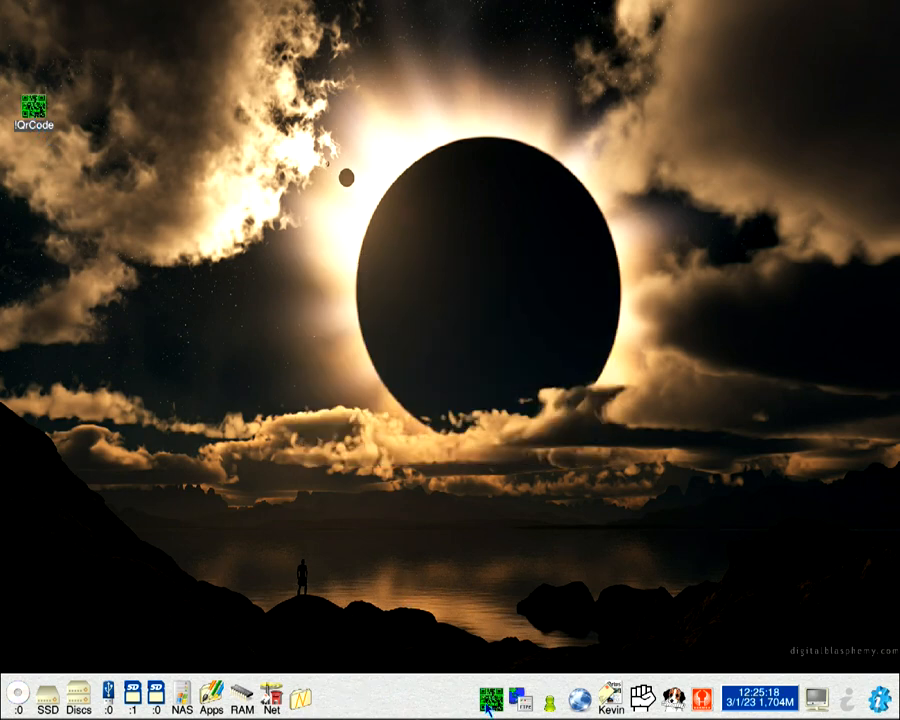
left_click(488, 692)
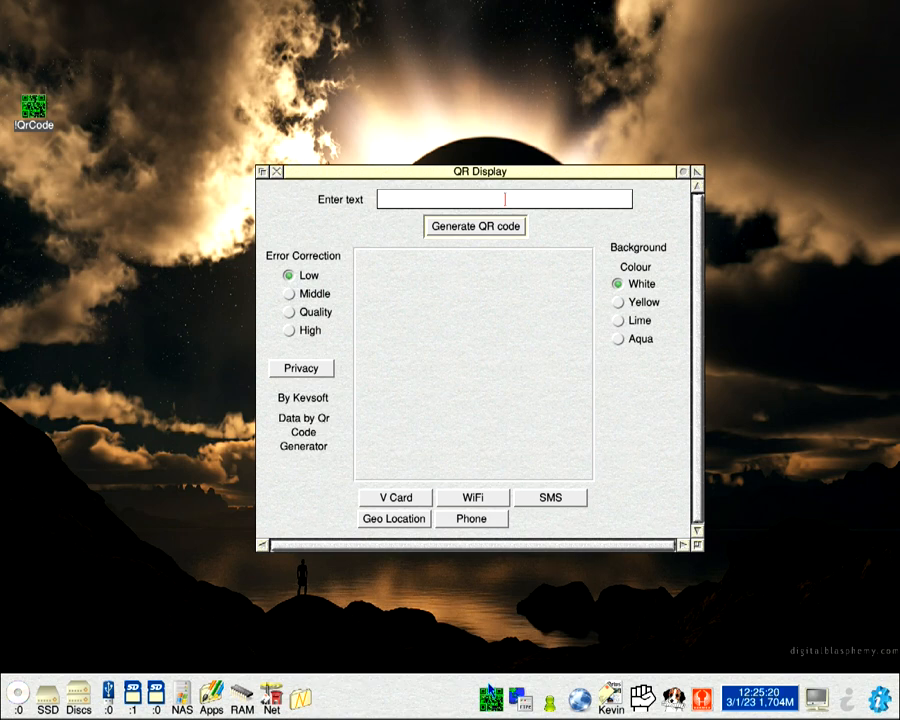
mouse_move(488, 560)
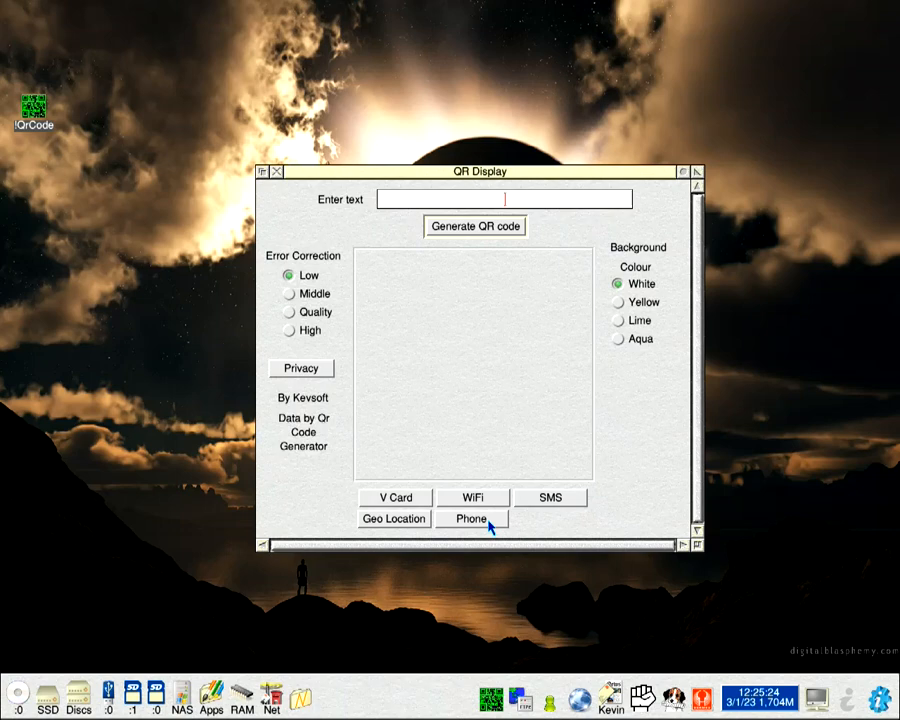
Step: Start a phone QR code, bringing up the empty Create a phone QR Code window
left_click(472, 518)
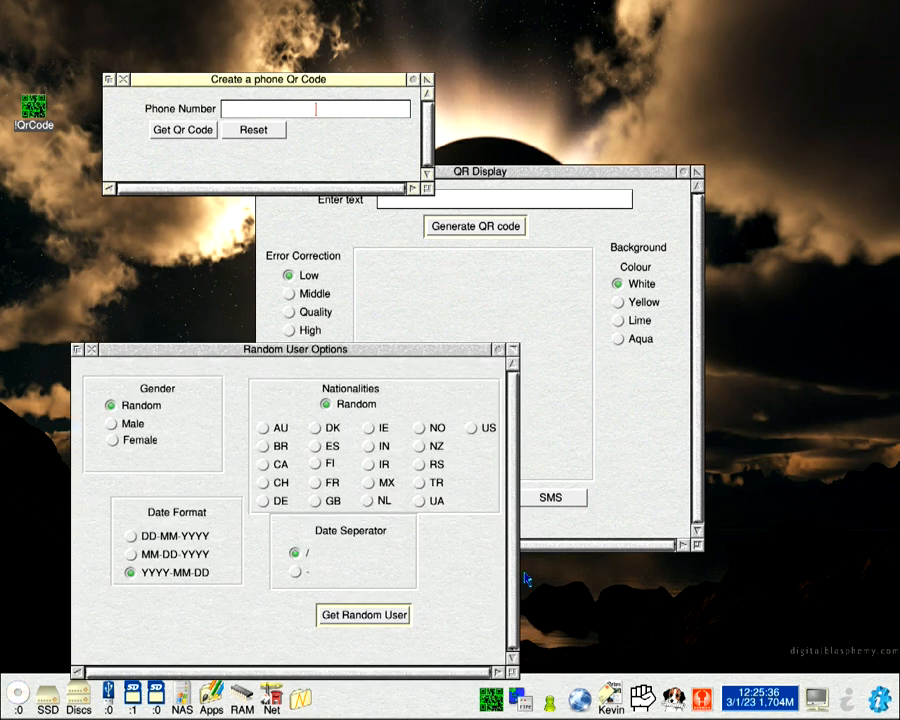
mouse_move(312, 630)
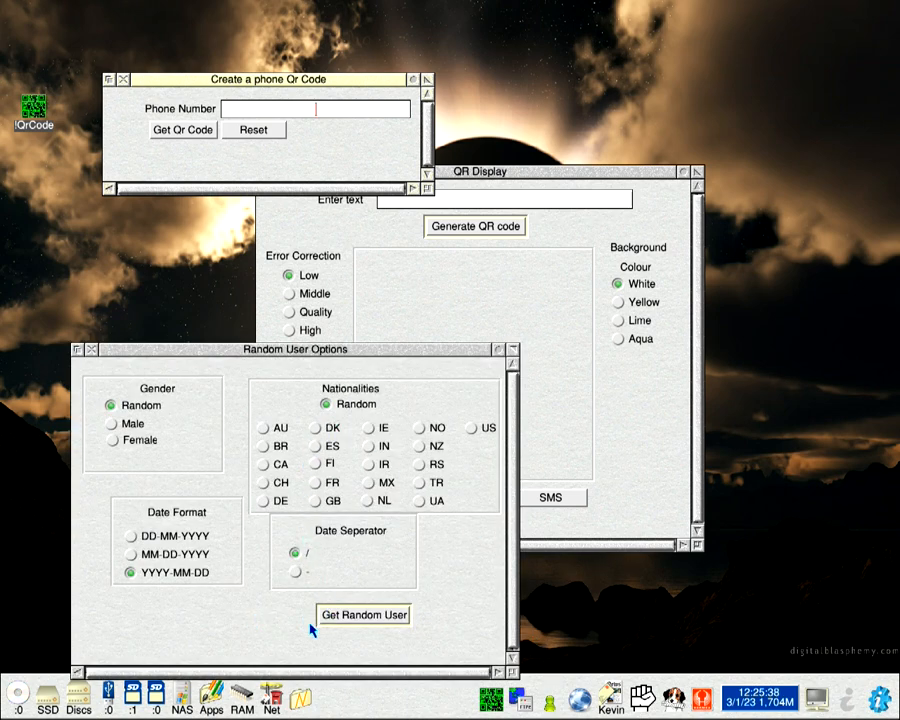
Step: Fetch a random user and enter their phone number (066) N84-2492 in the phone QR form
left_click(364, 614)
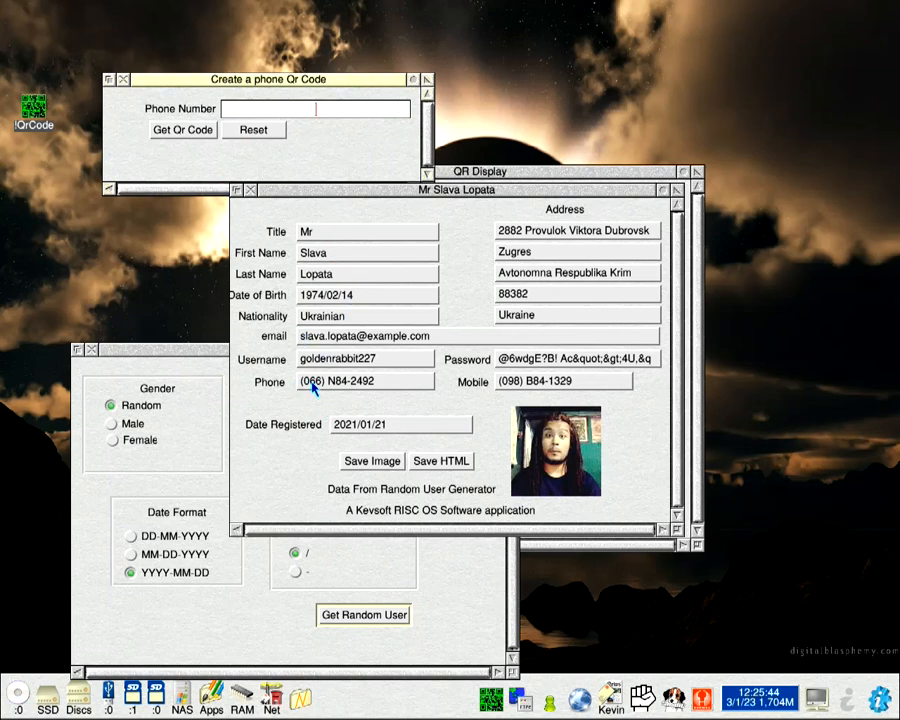
type("(066) N84-2492")
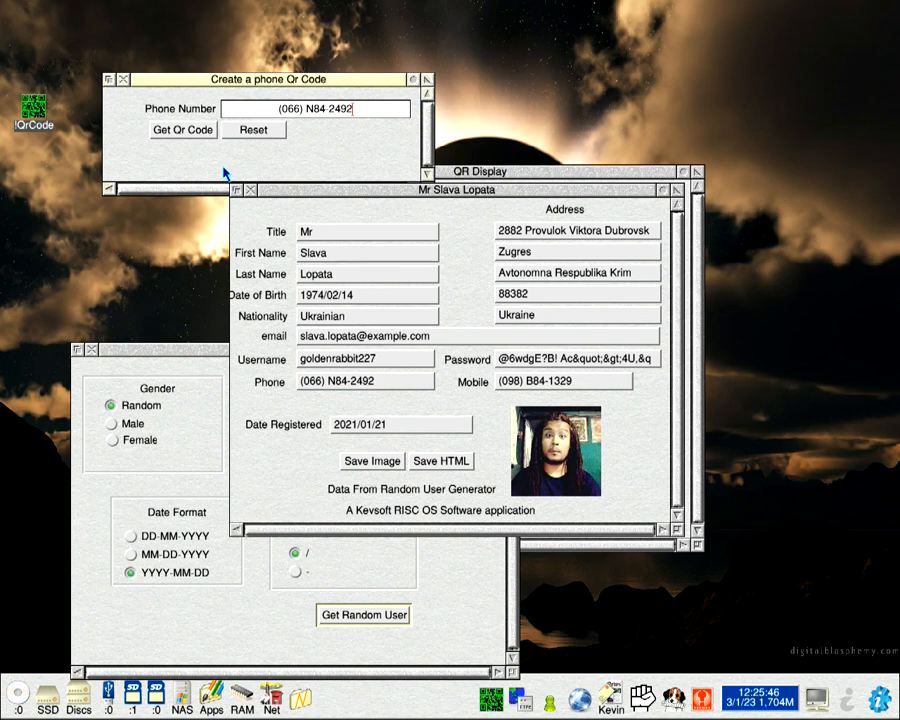